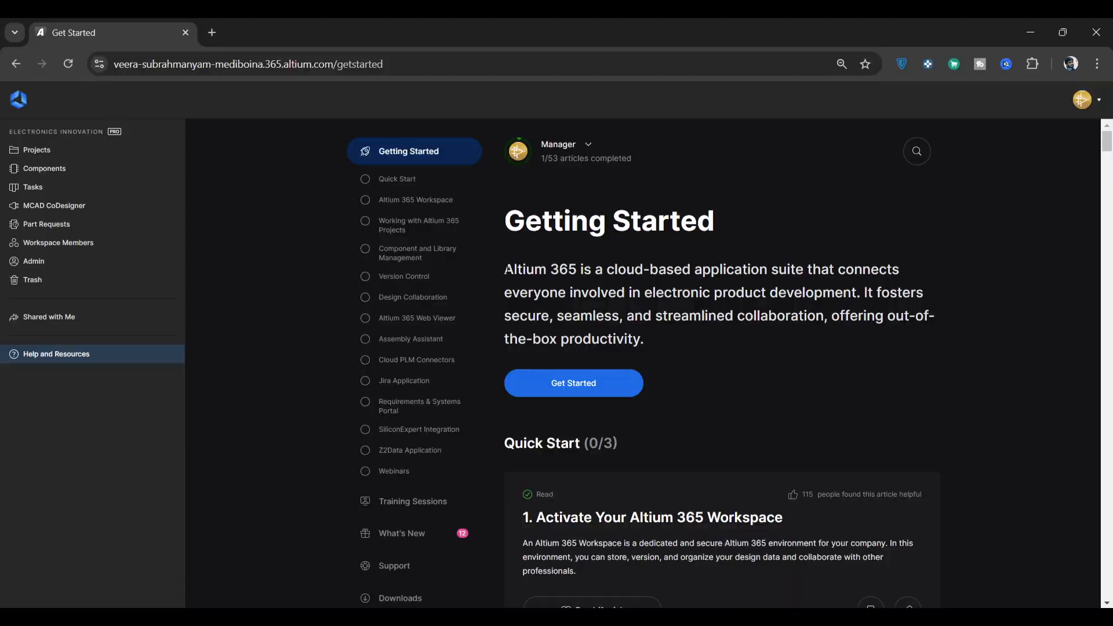
drag(504, 268, 862, 292)
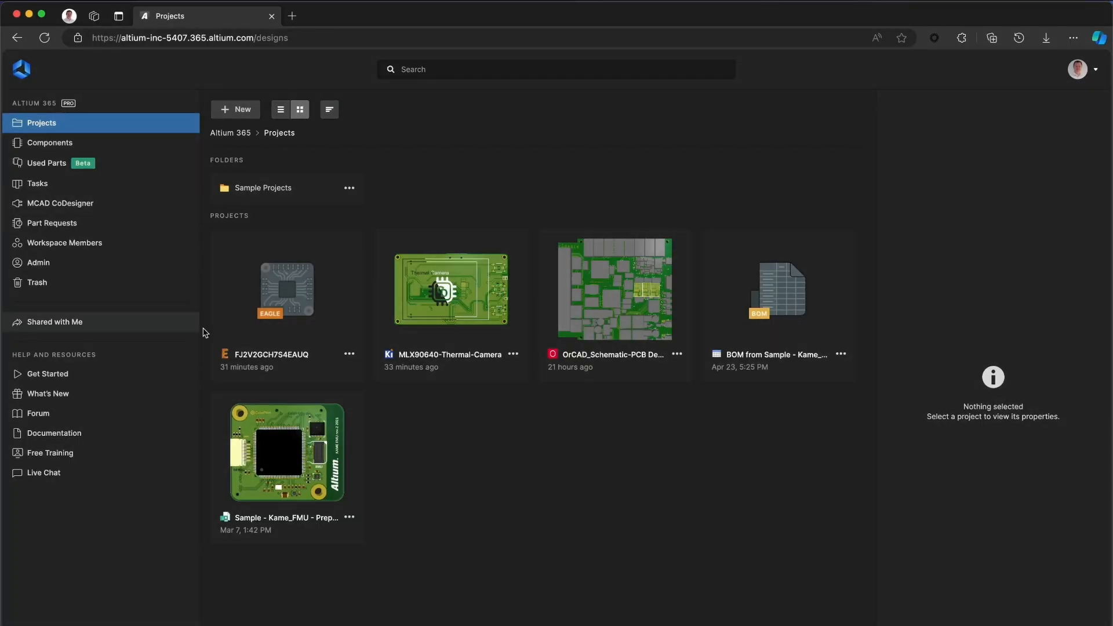
double_click(286, 451)
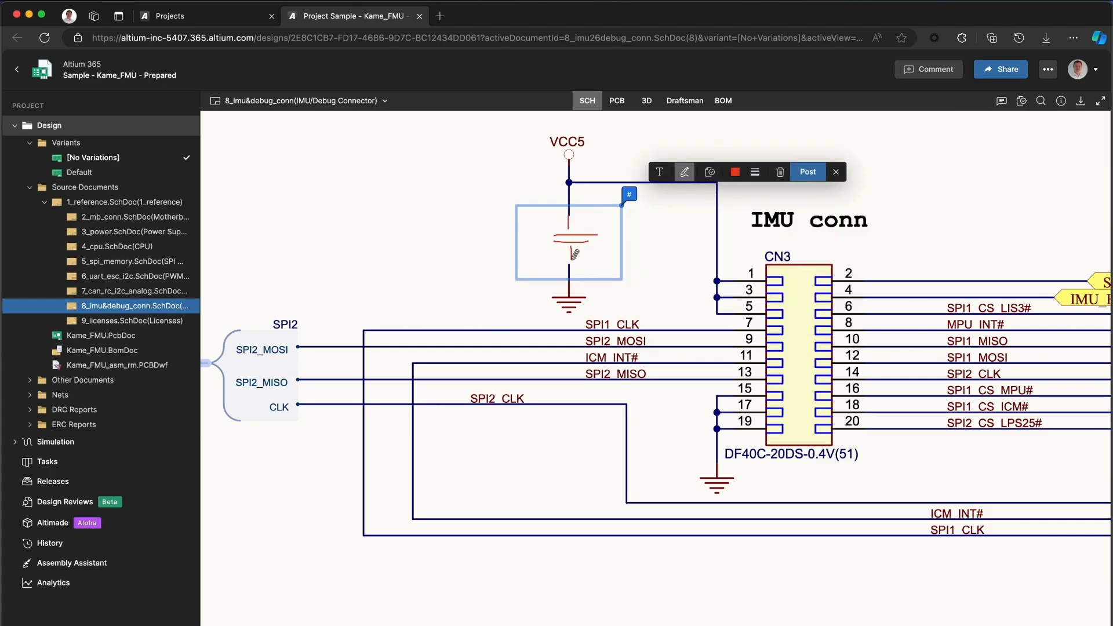
text(@Electrical Engineers add)
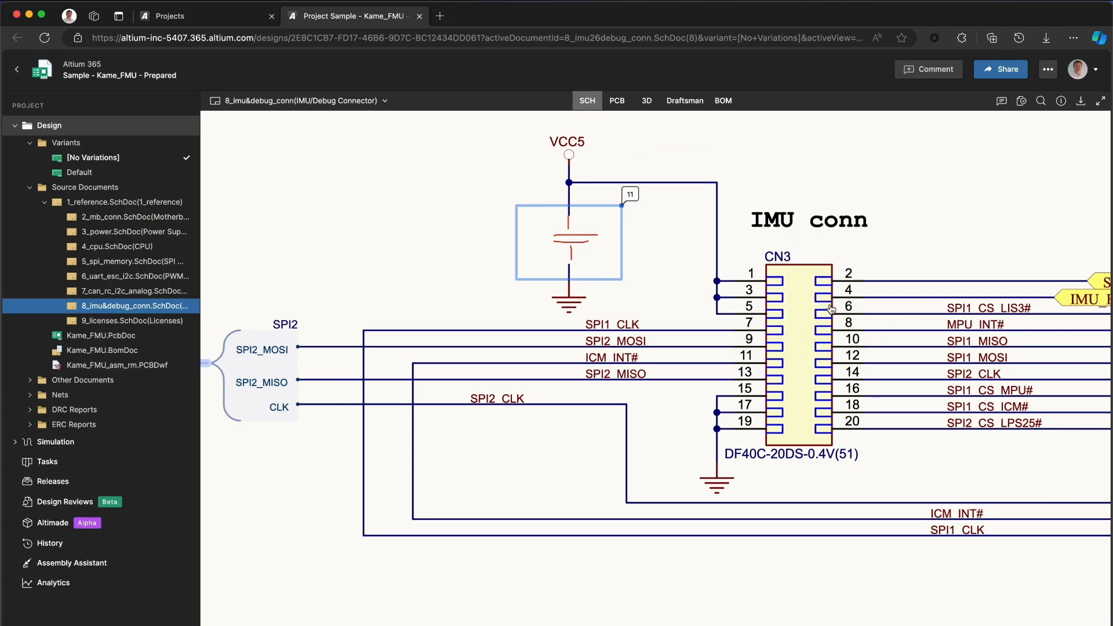
click(612, 323)
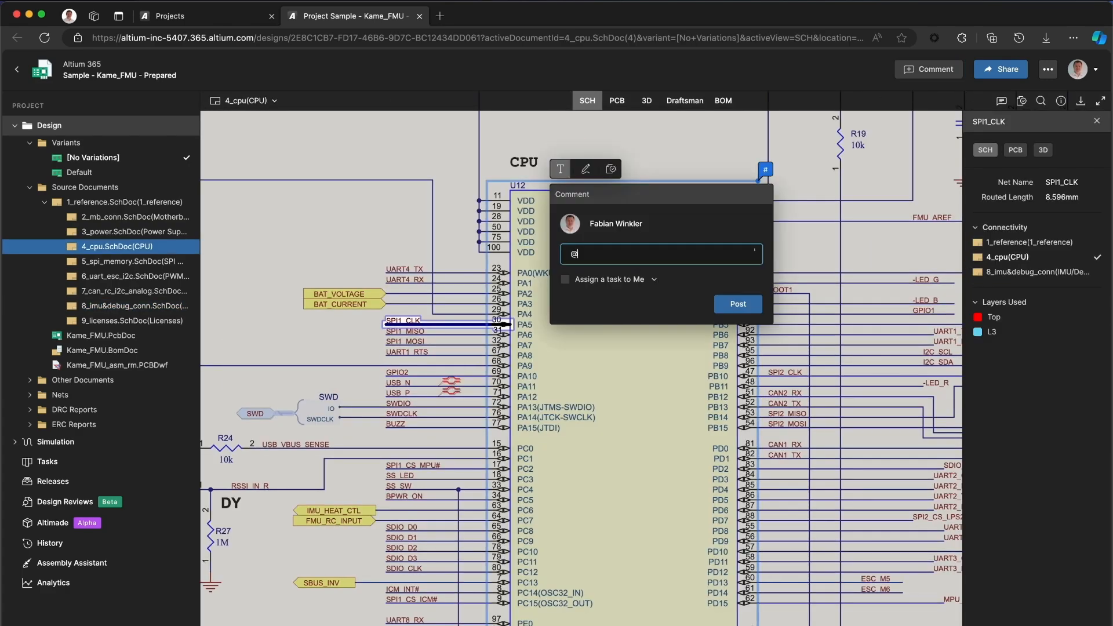
text(@Software Engineers what is the supported speed for SPI?)
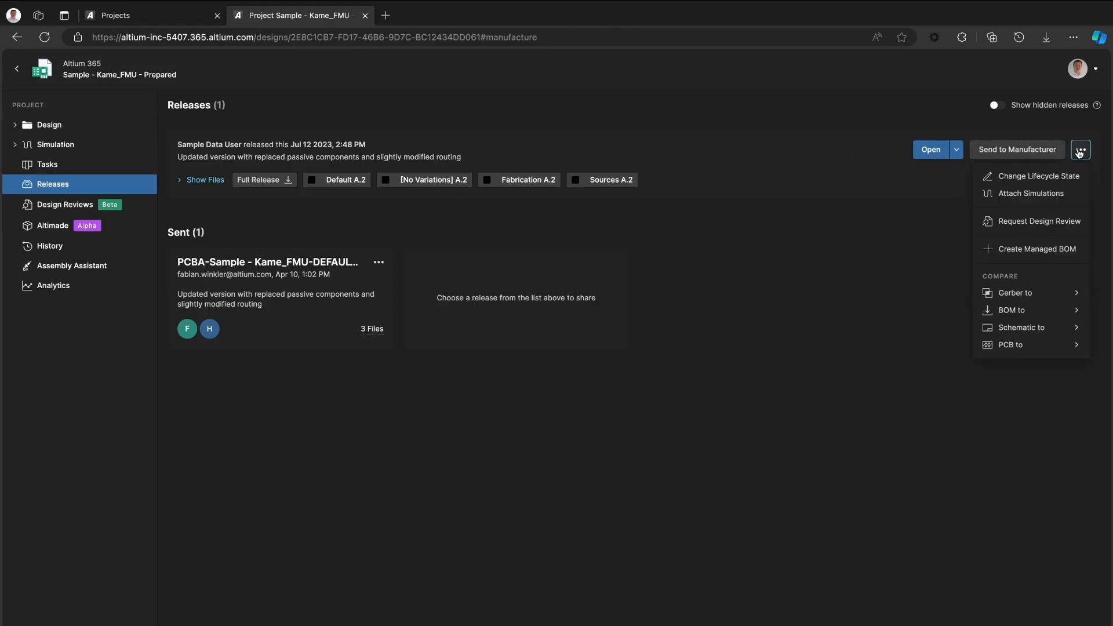
- Send the release to the manufacturer and view the shared PCBA package's board assembly
click(1036, 176)
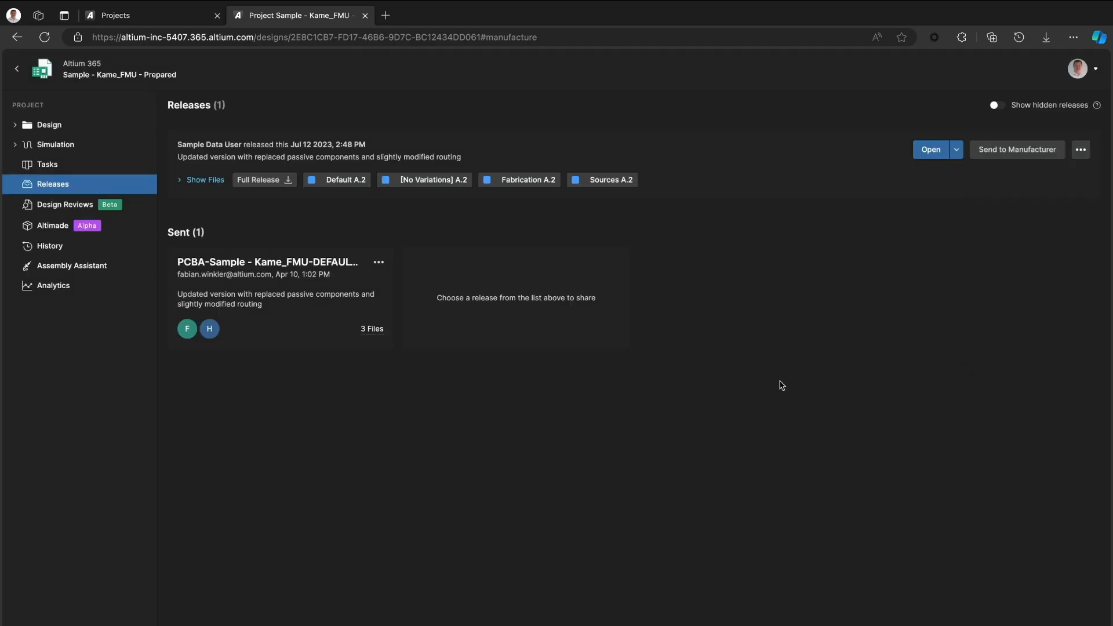
click(1016, 149)
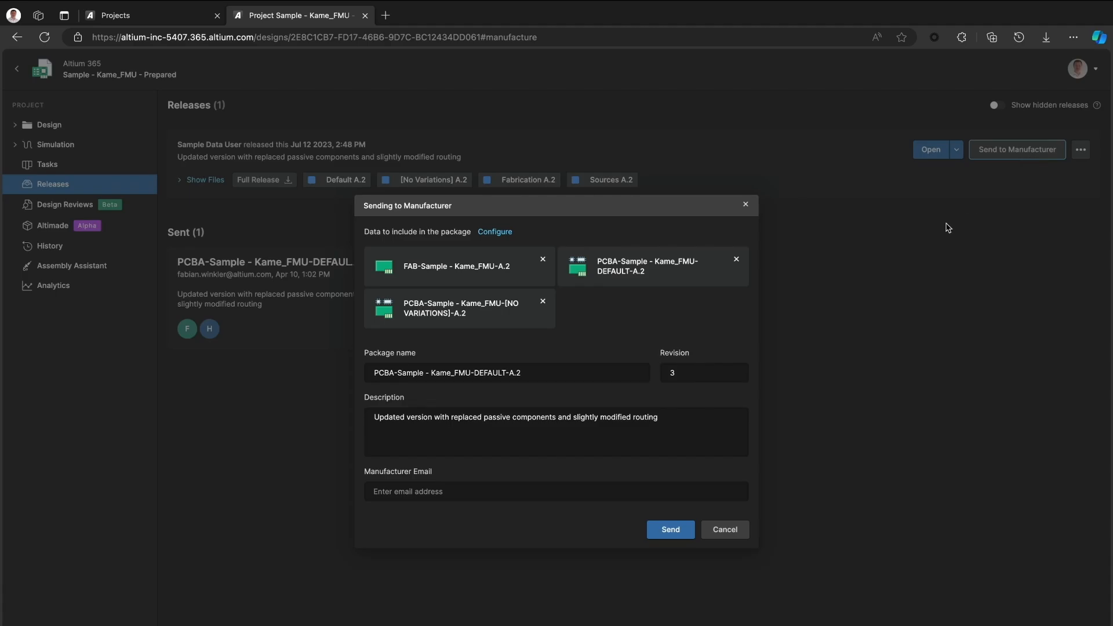
click(668, 529)
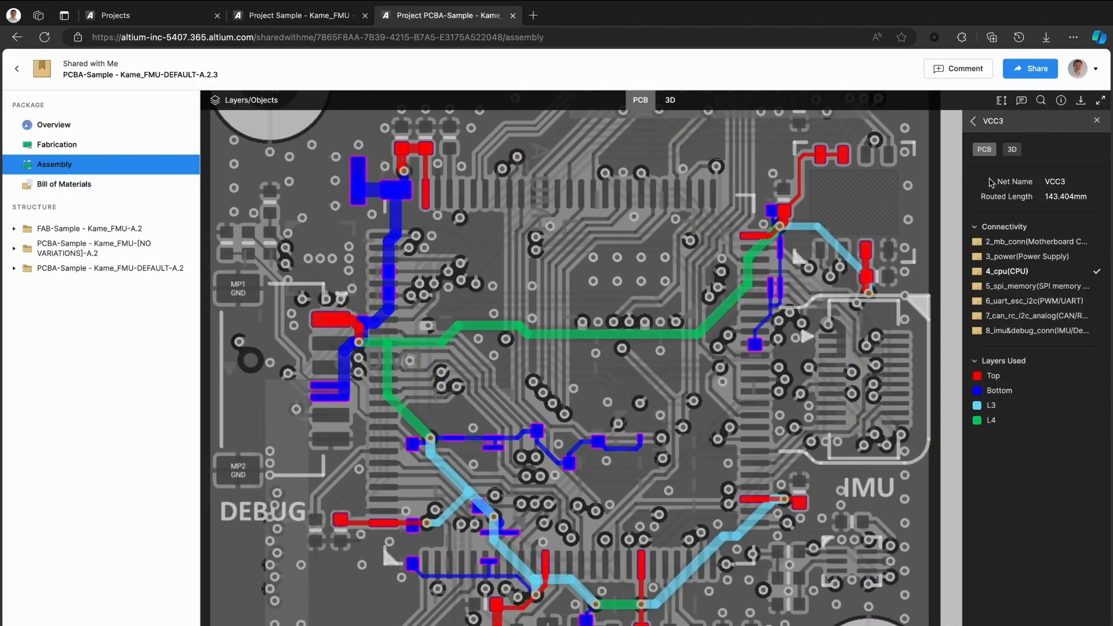
click(668, 100)
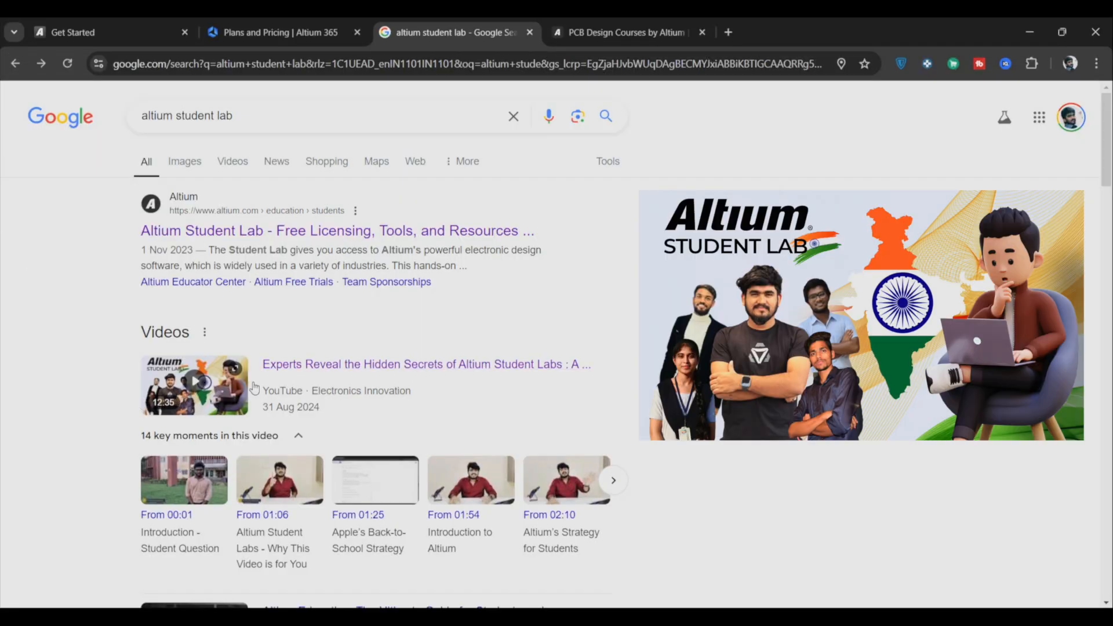
mouse_move(376, 433)
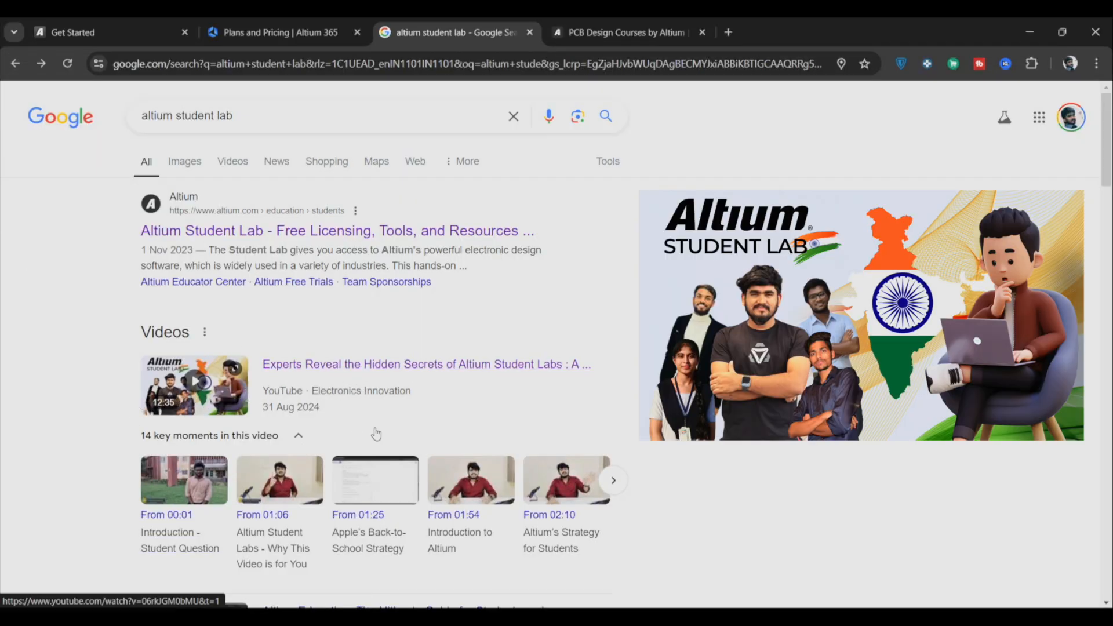
mouse_move(254, 429)
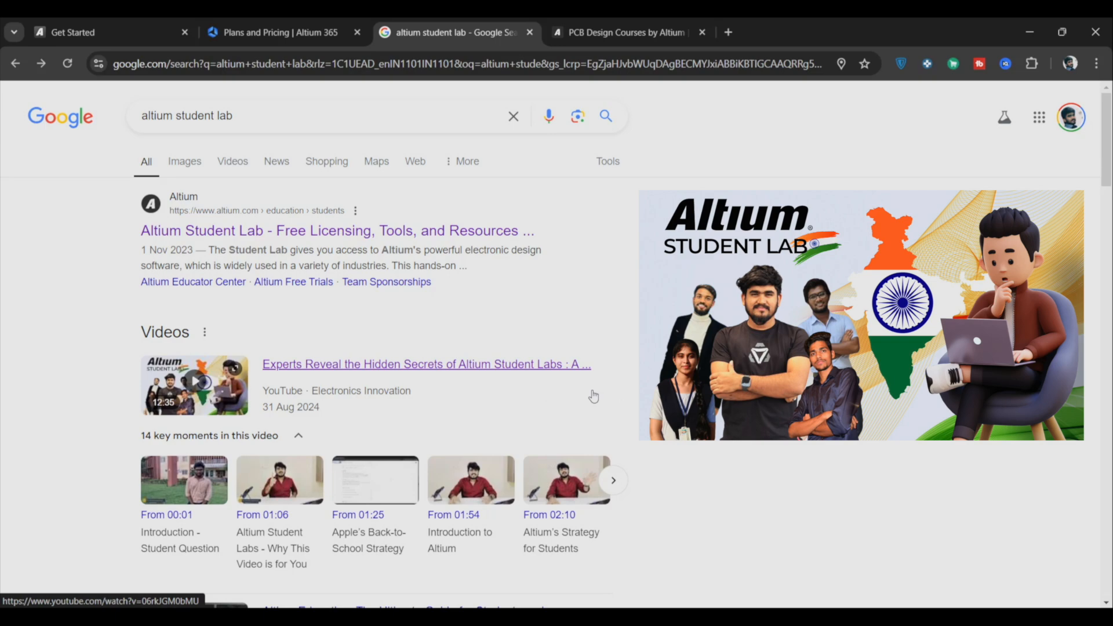
mouse_move(590, 397)
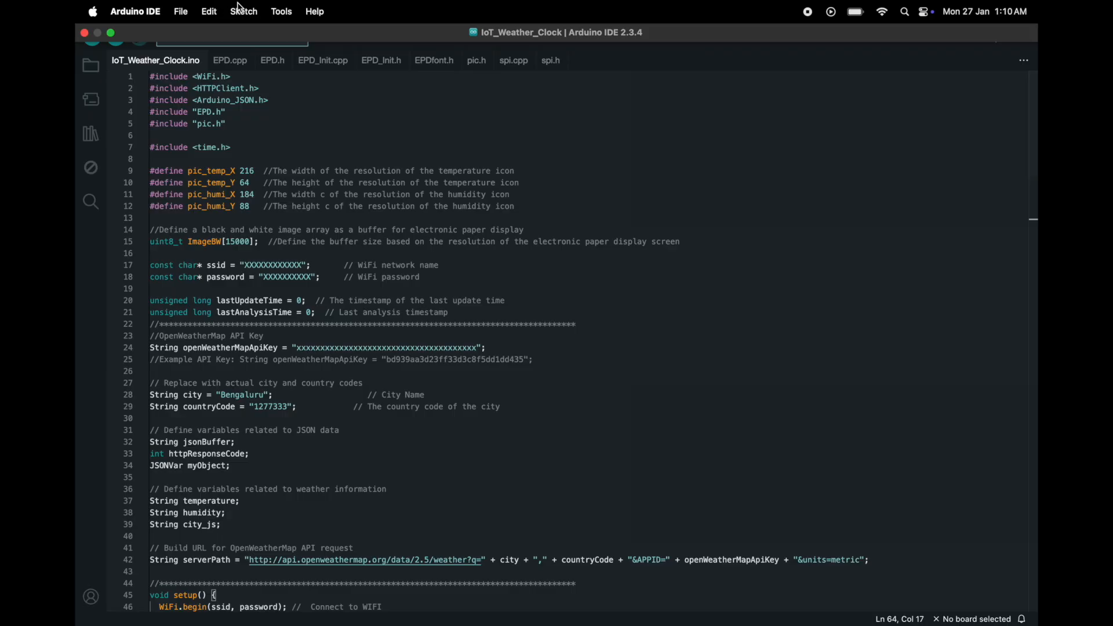
- Browse the ESP32 board list and highlight the WiFi ssid and password lines 17–18
click(281, 10)
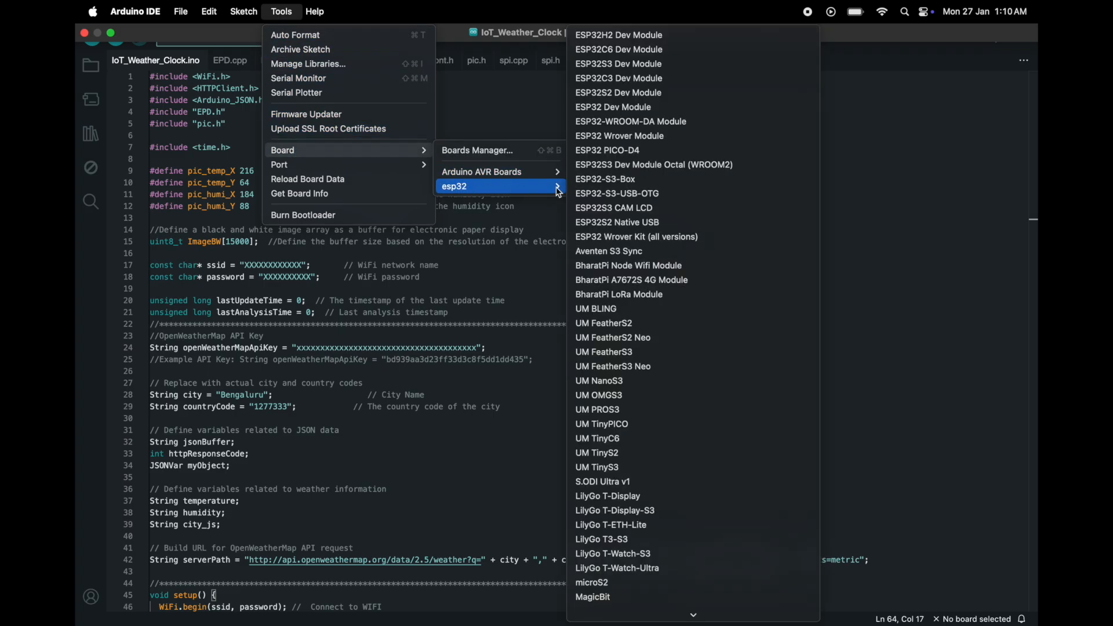
mouse_move(617, 62)
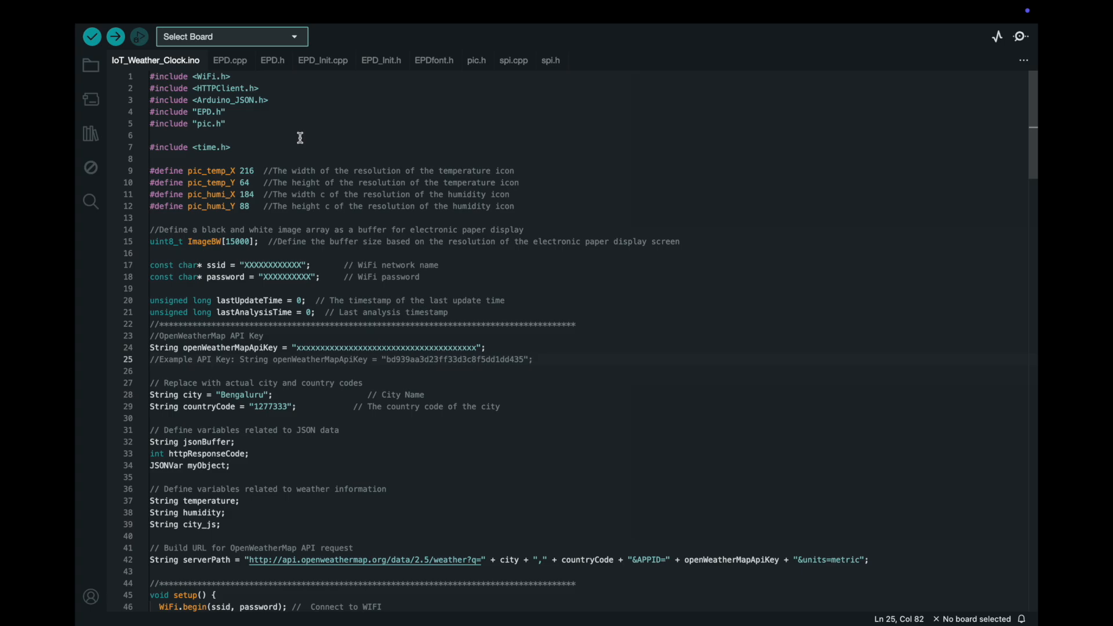
mouse_move(325, 132)
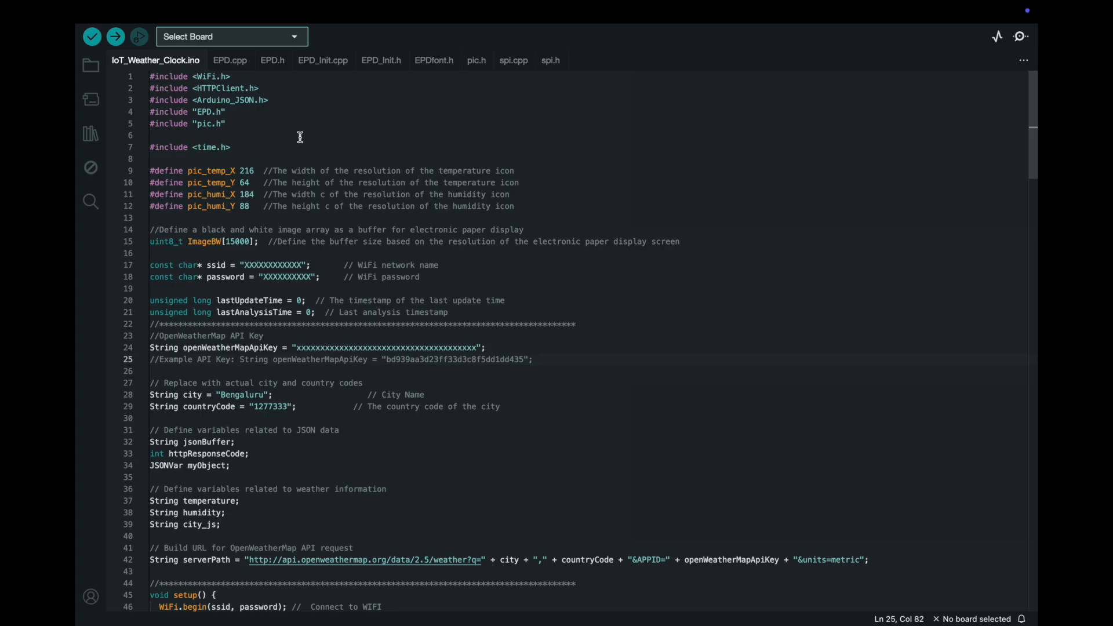
double_click(404, 276)
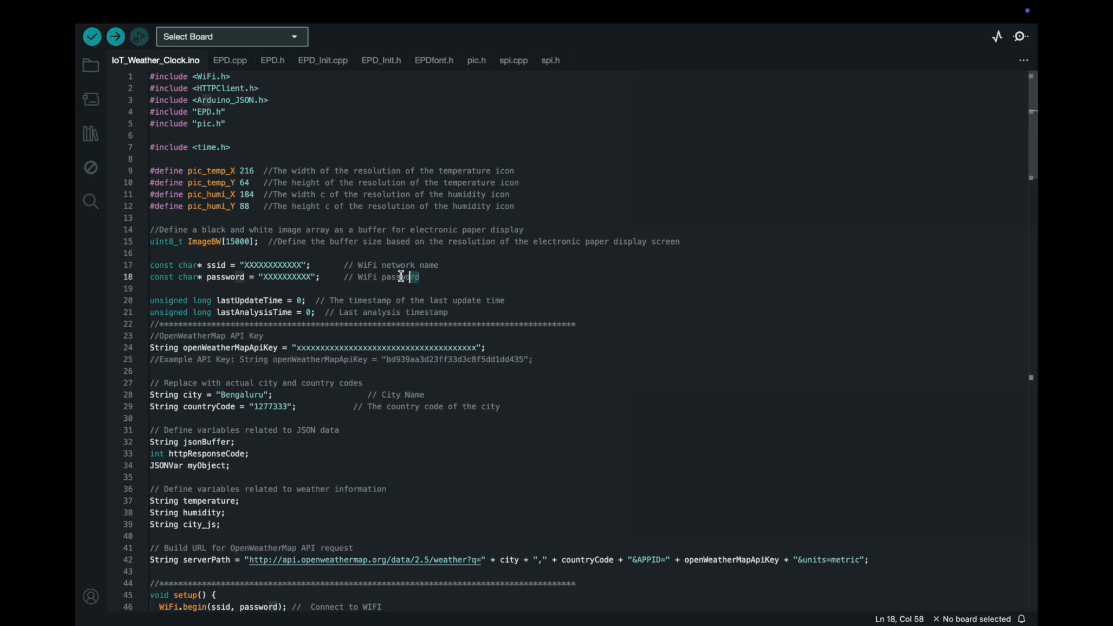
drag(402, 277, 149, 264)
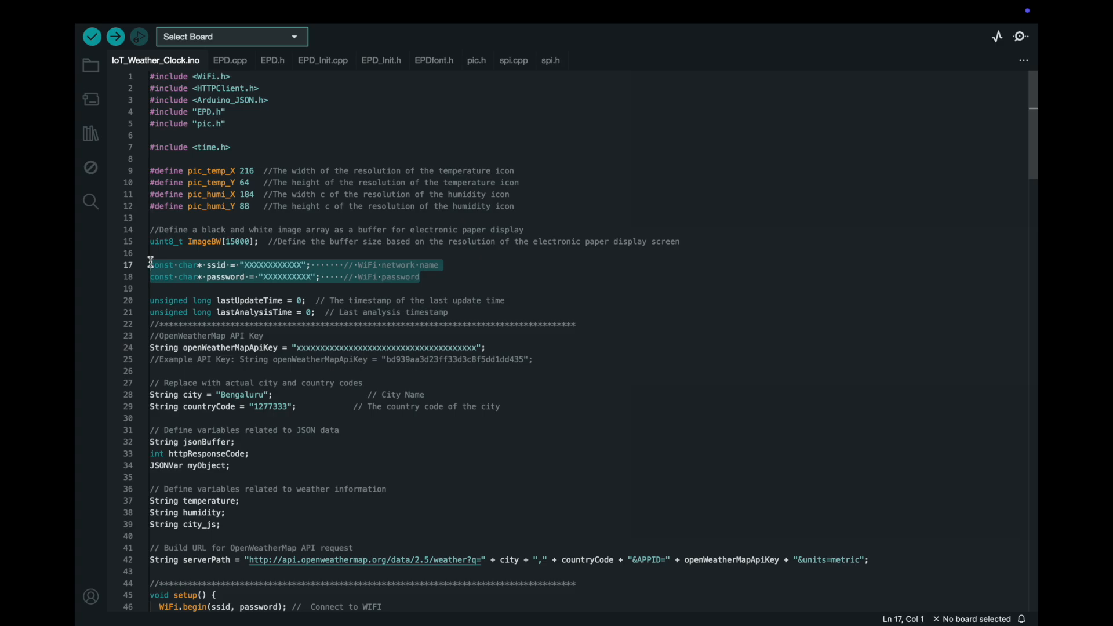
mouse_move(453, 285)
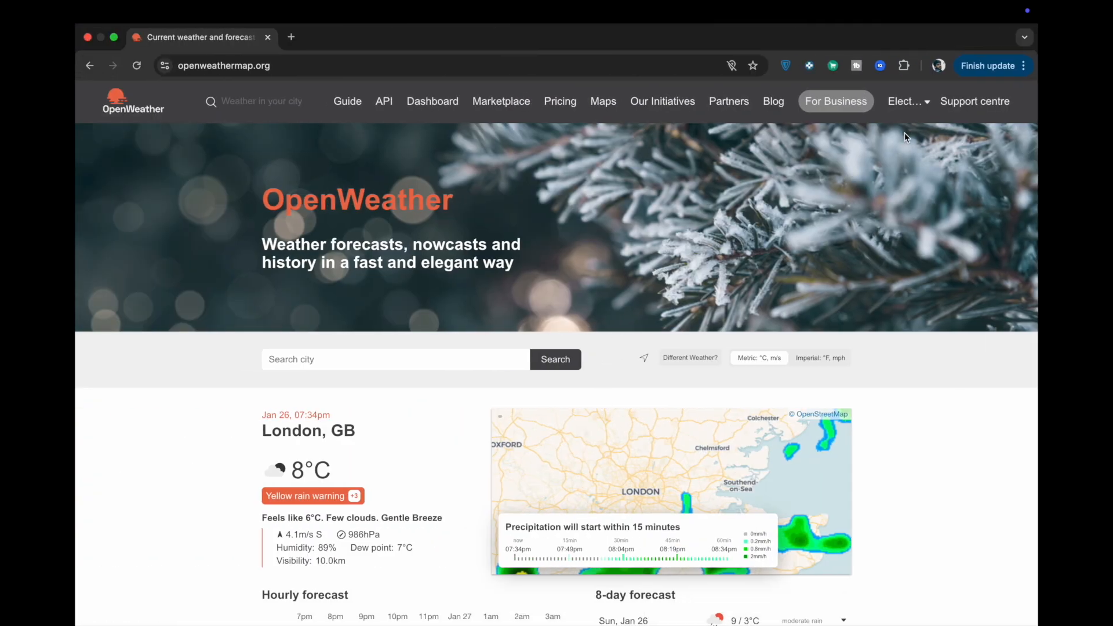
- Check the API keys, country code IN and Bengaluru's city ID 1277333, then return to IoT_Weather_Clock.ino
click(903, 101)
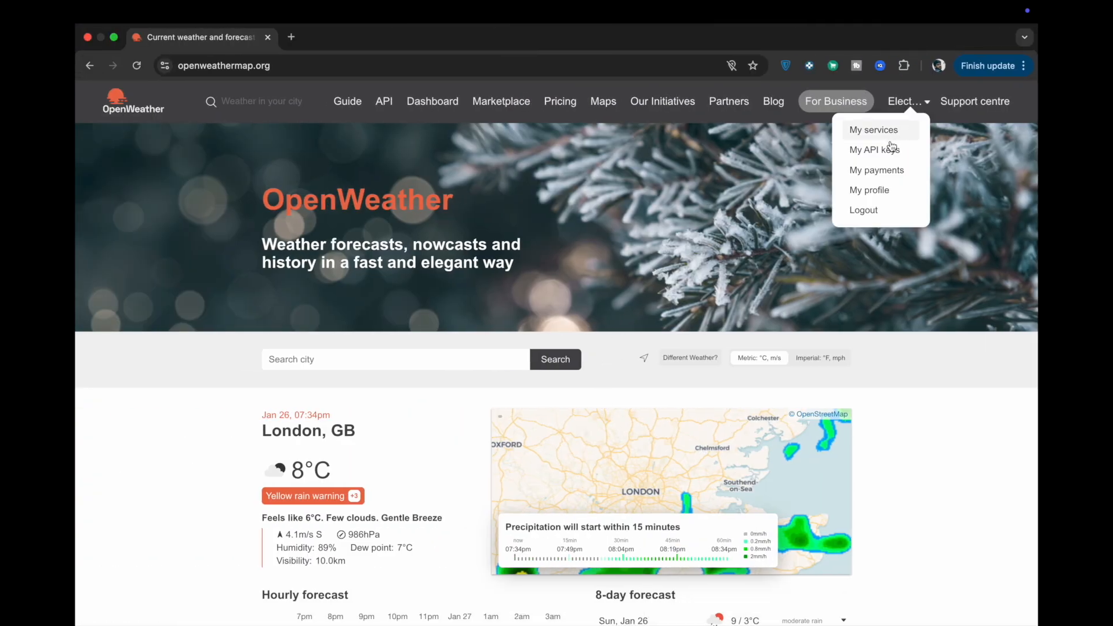
click(874, 149)
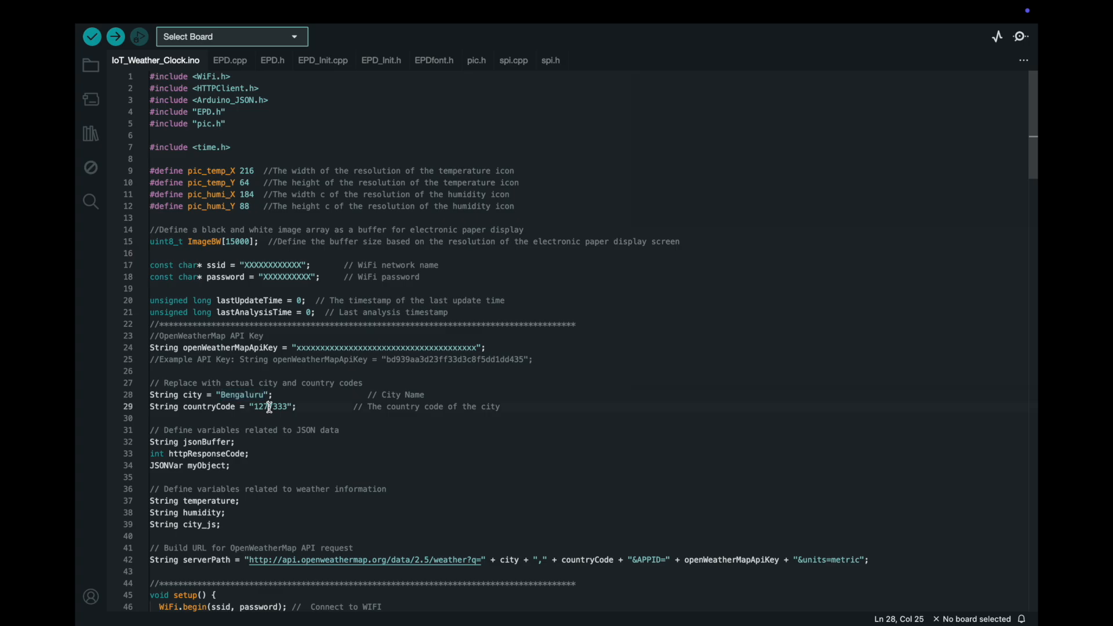
double_click(270, 405)
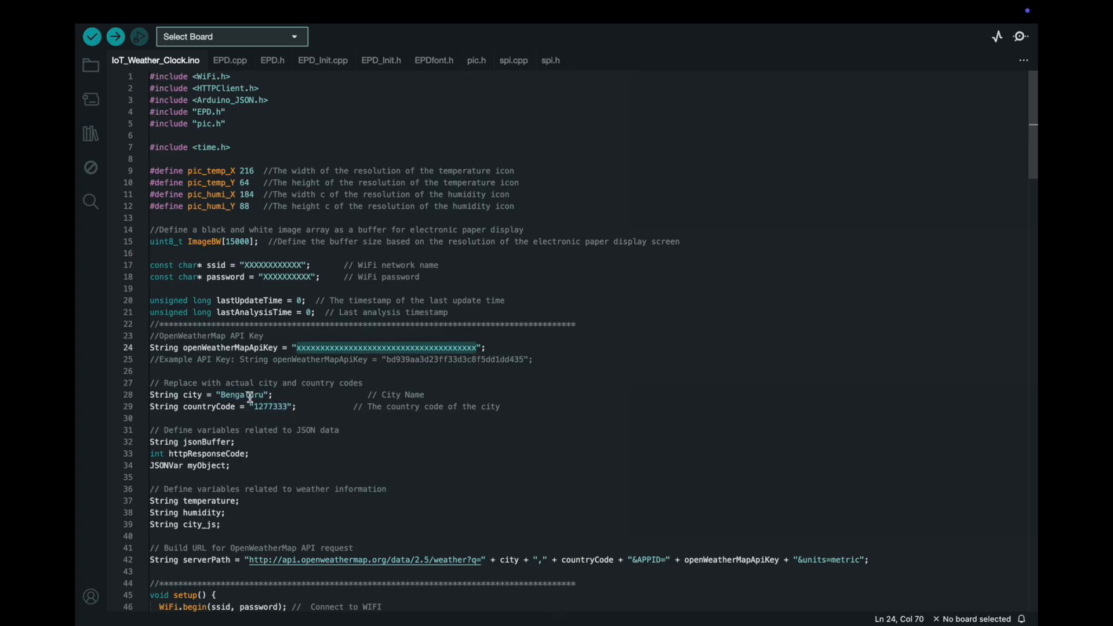
double_click(242, 394)
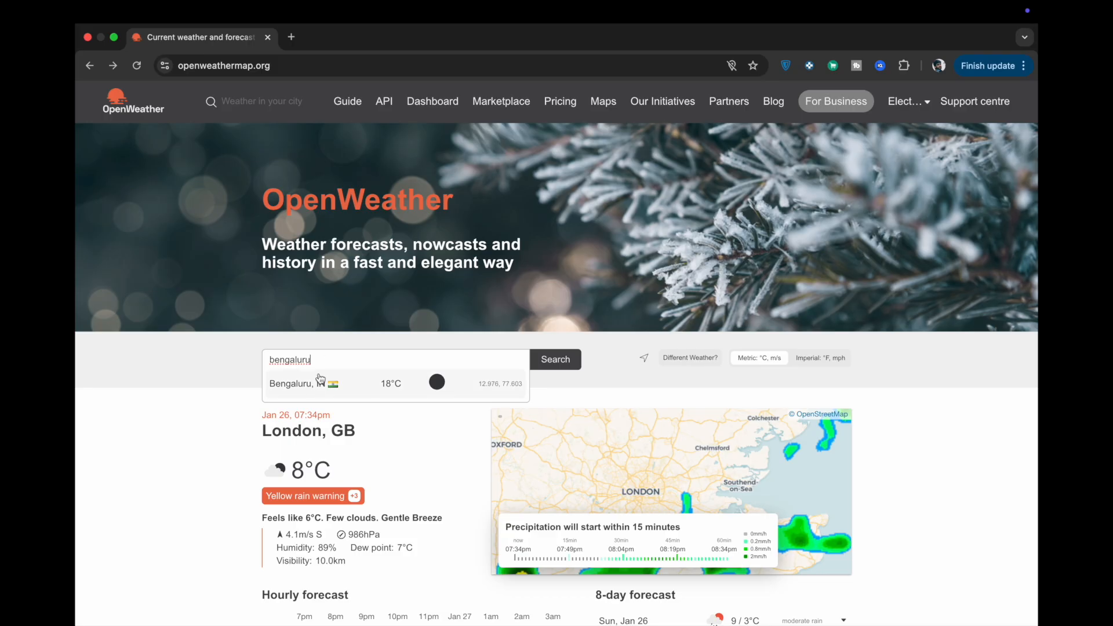
click(291, 384)
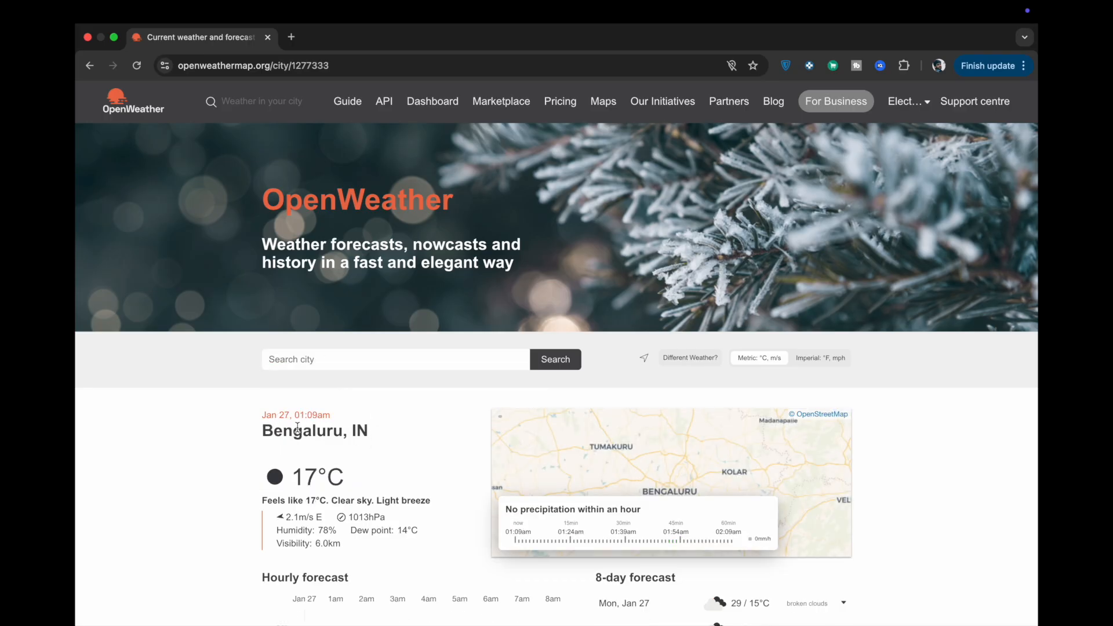
click(284, 64)
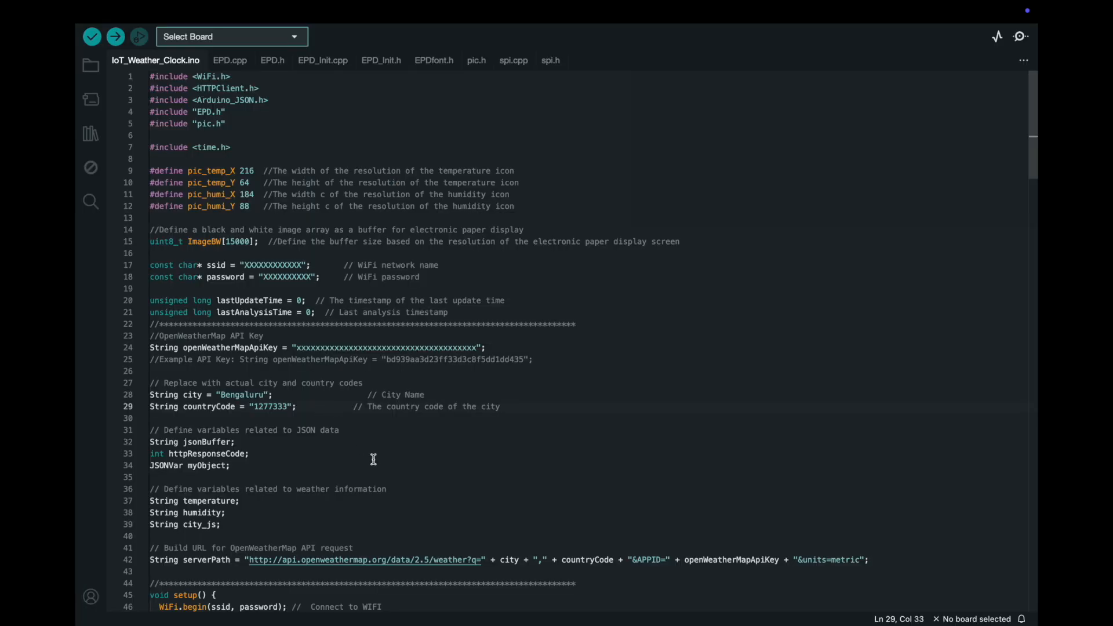
scroll(down, 3)
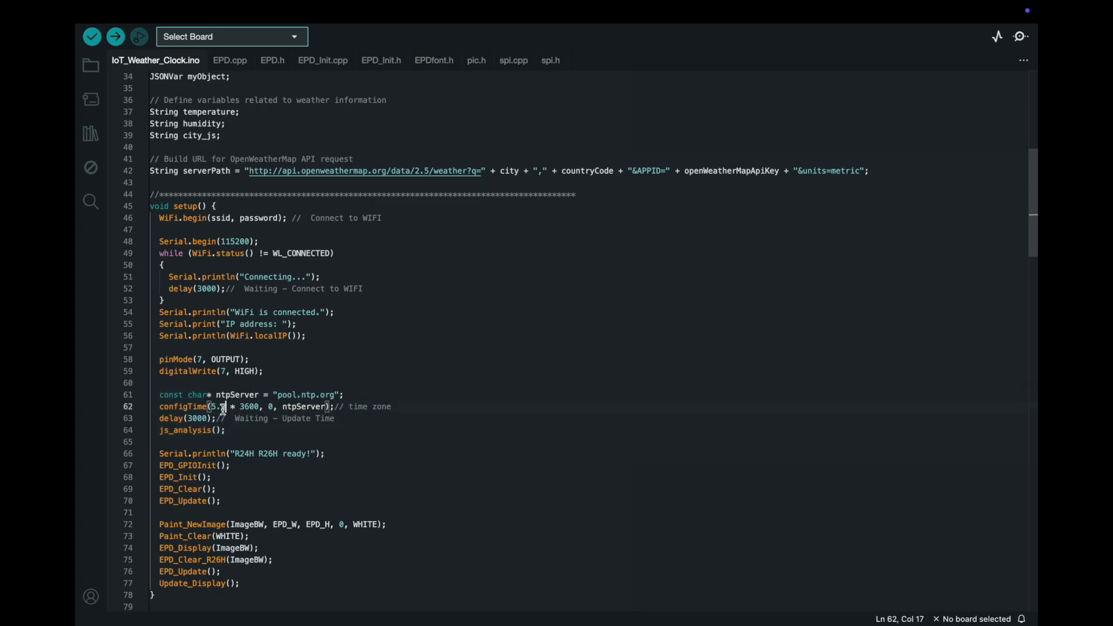
double_click(217, 405)
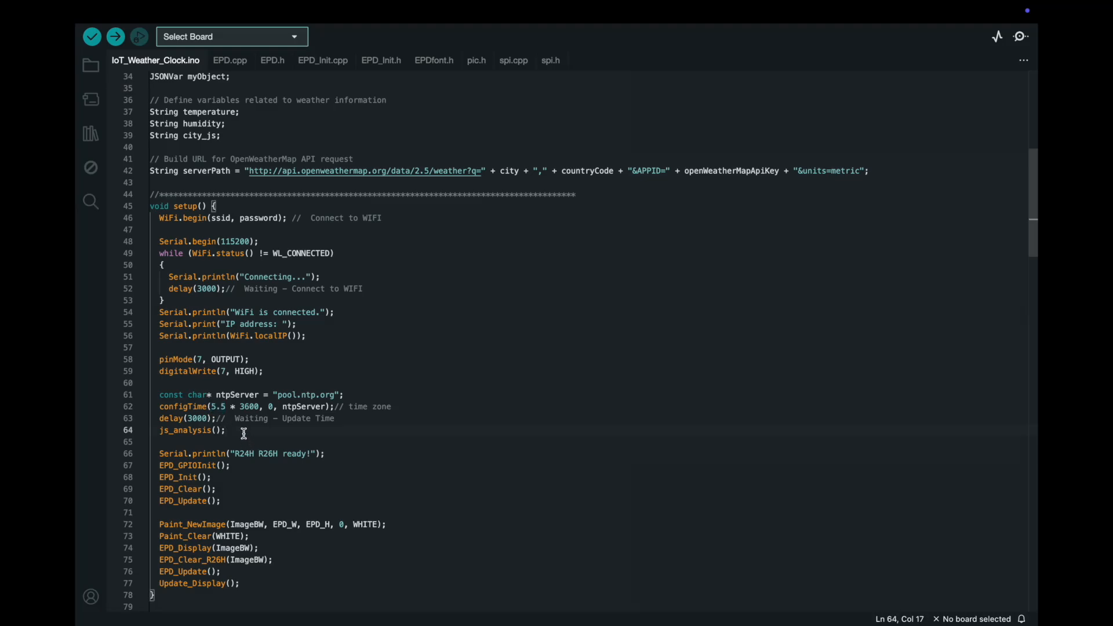
click(228, 406)
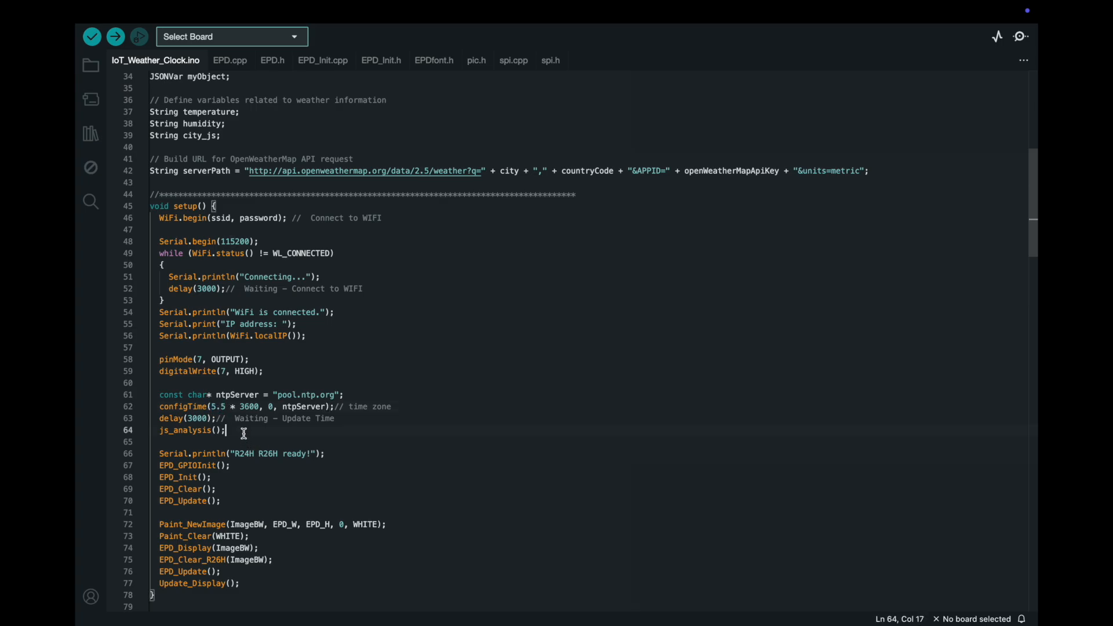
mouse_move(298, 440)
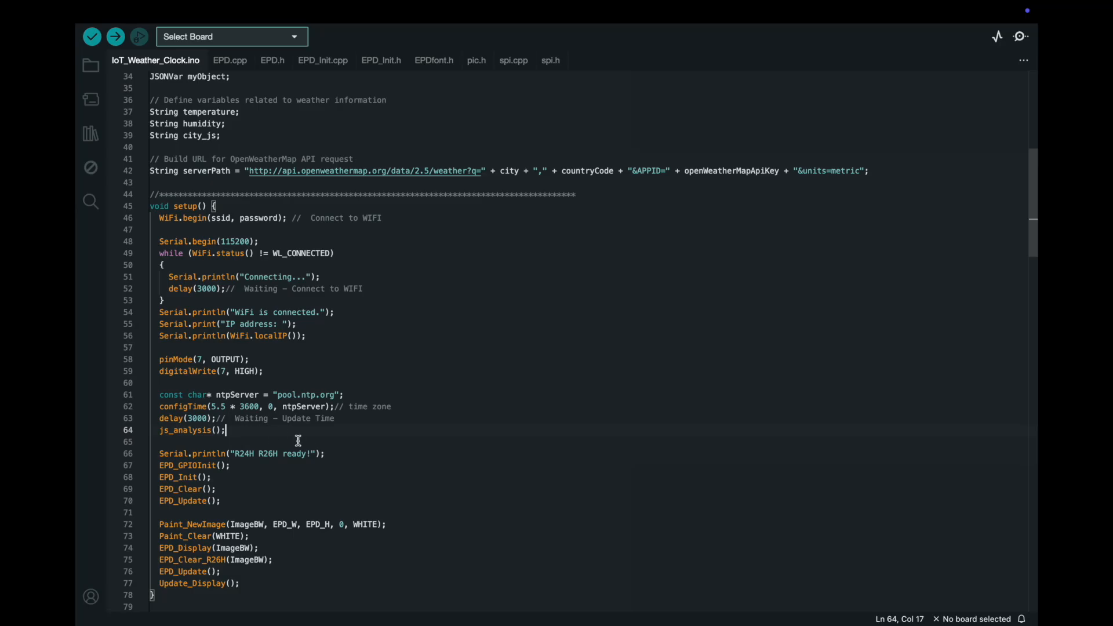
mouse_move(360, 440)
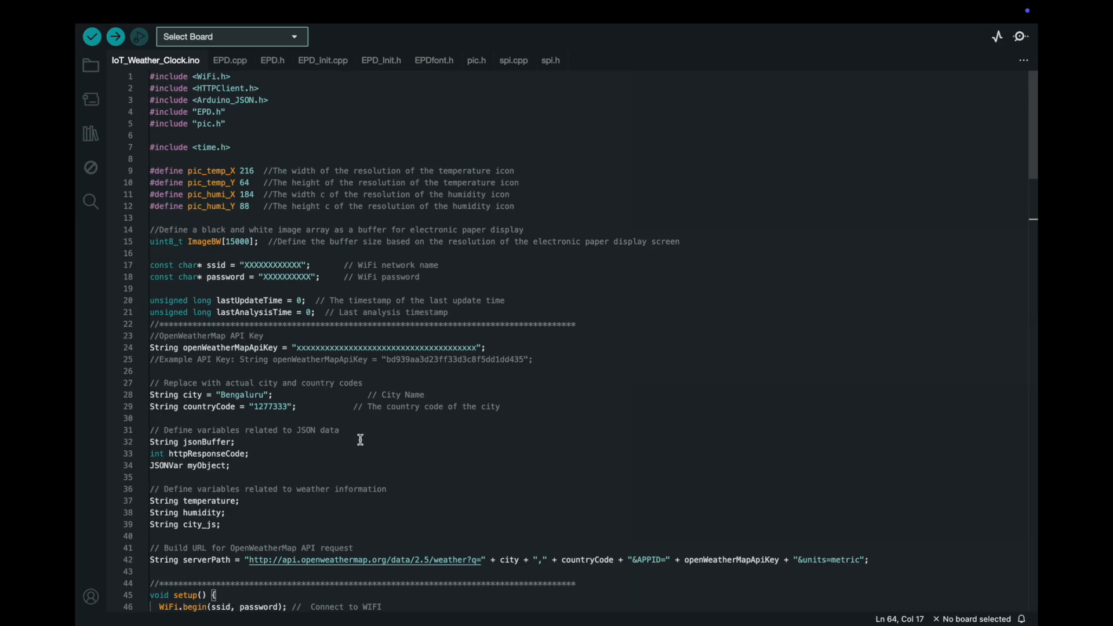
- Select ESP32S3 Dev Module on /dev/cu.usbserial-110 and view serial output showing WiFi connected and weather JSON
click(281, 11)
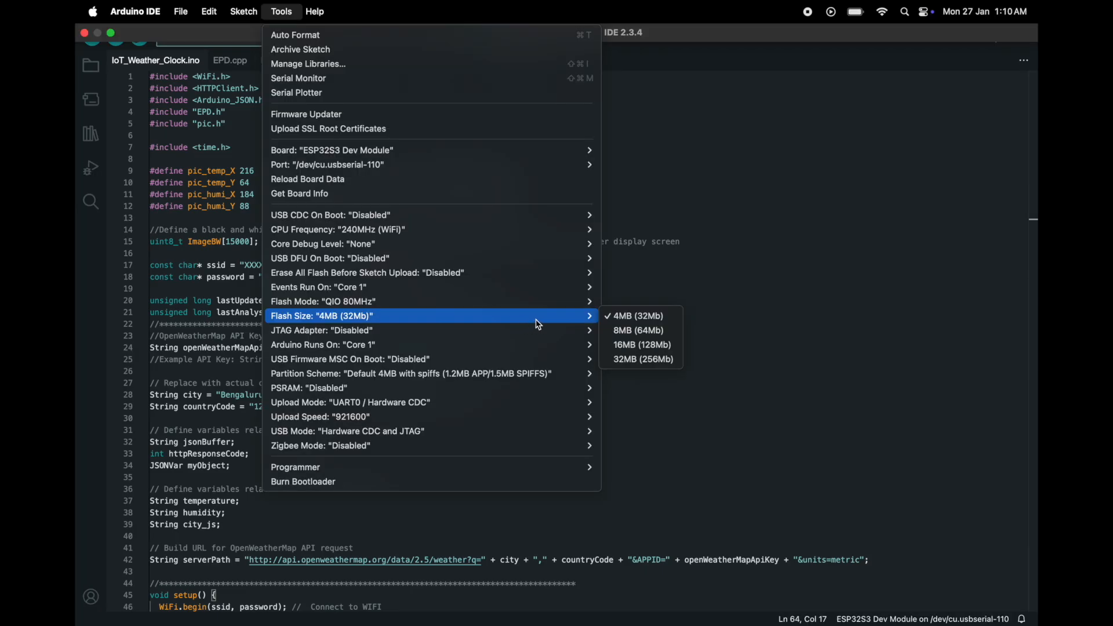
mouse_move(638, 331)
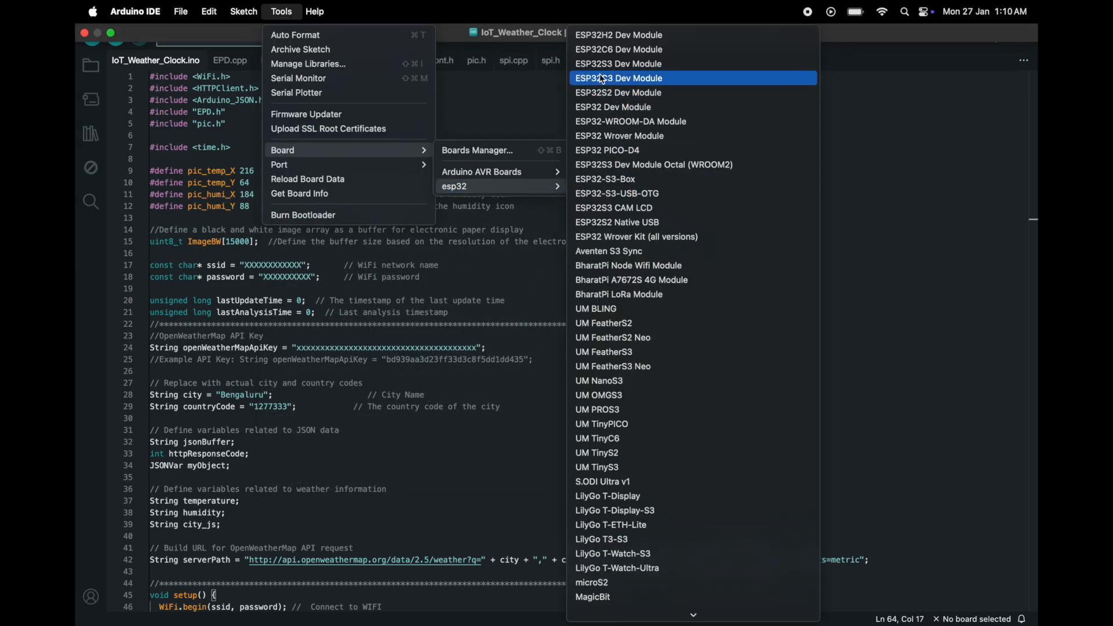
click(618, 78)
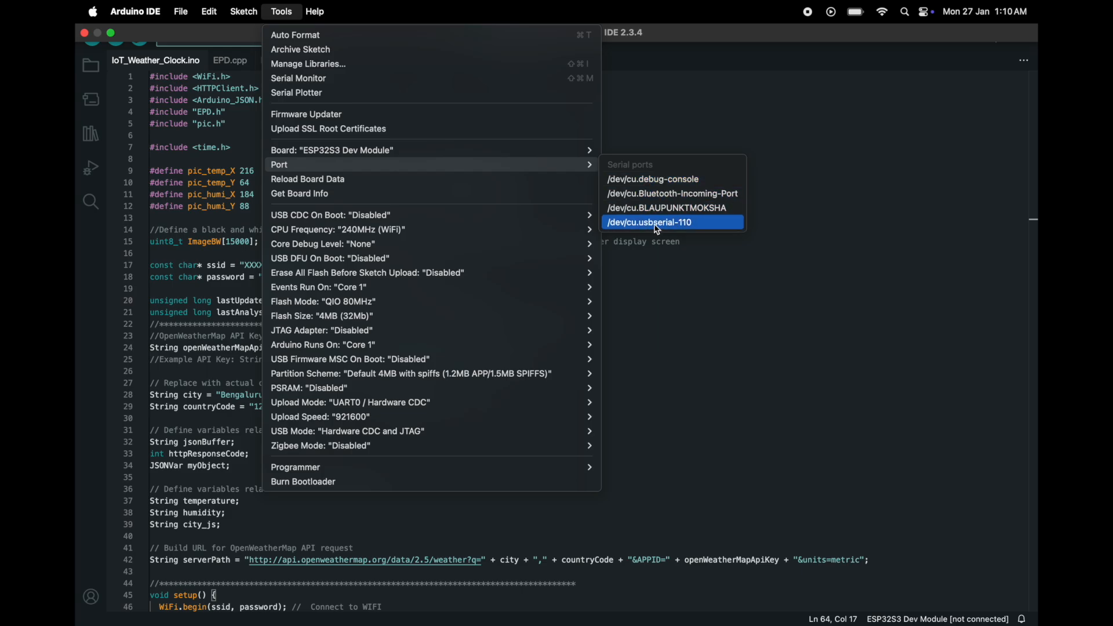
click(650, 222)
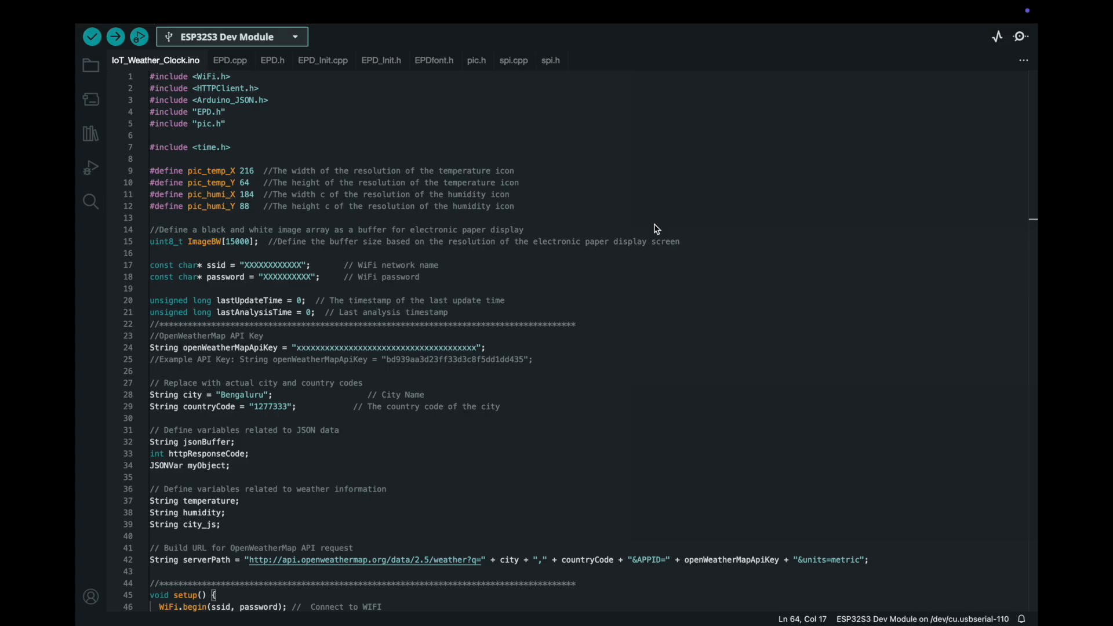
click(115, 36)
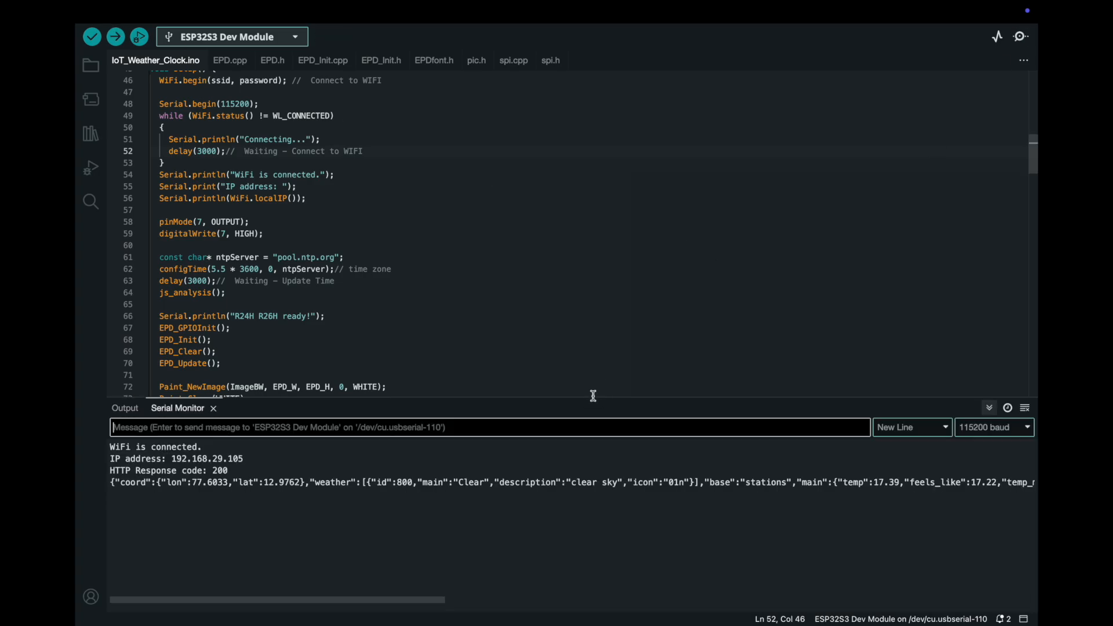
mouse_move(586, 409)
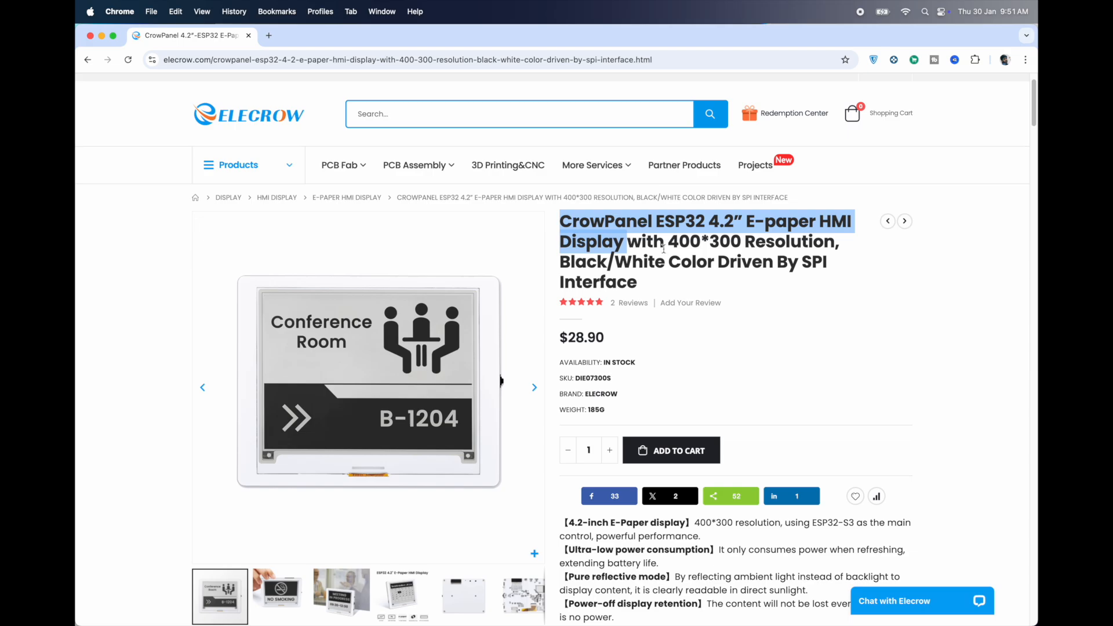
mouse_move(759, 371)
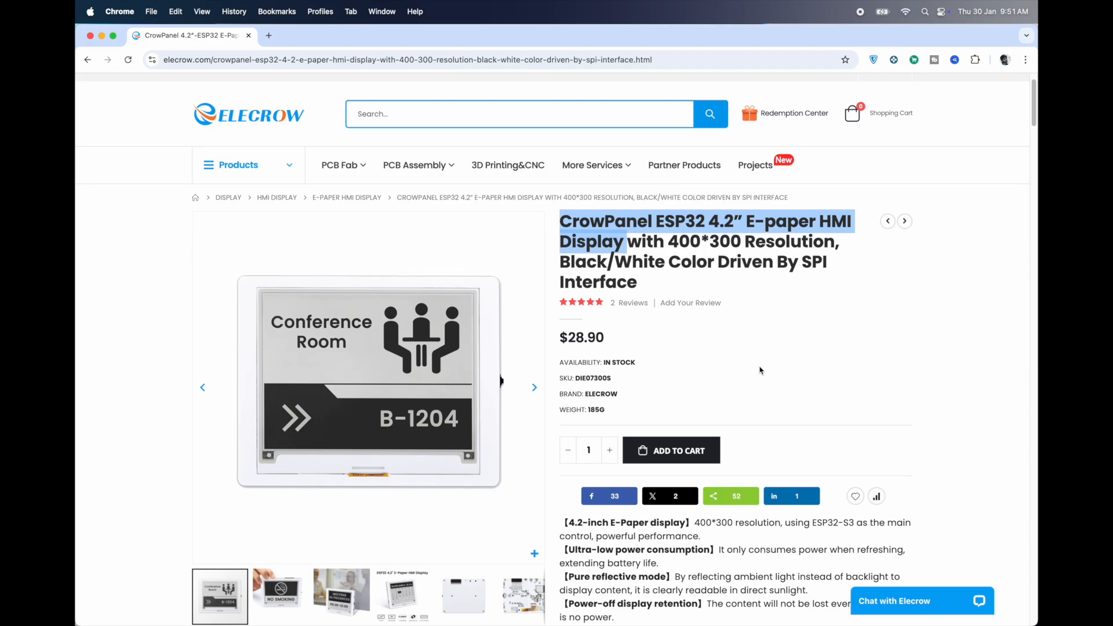
- View the e-paper display product photos and scroll to the Application Examples: retail, supermarket, pharmacy, weather
click(403, 596)
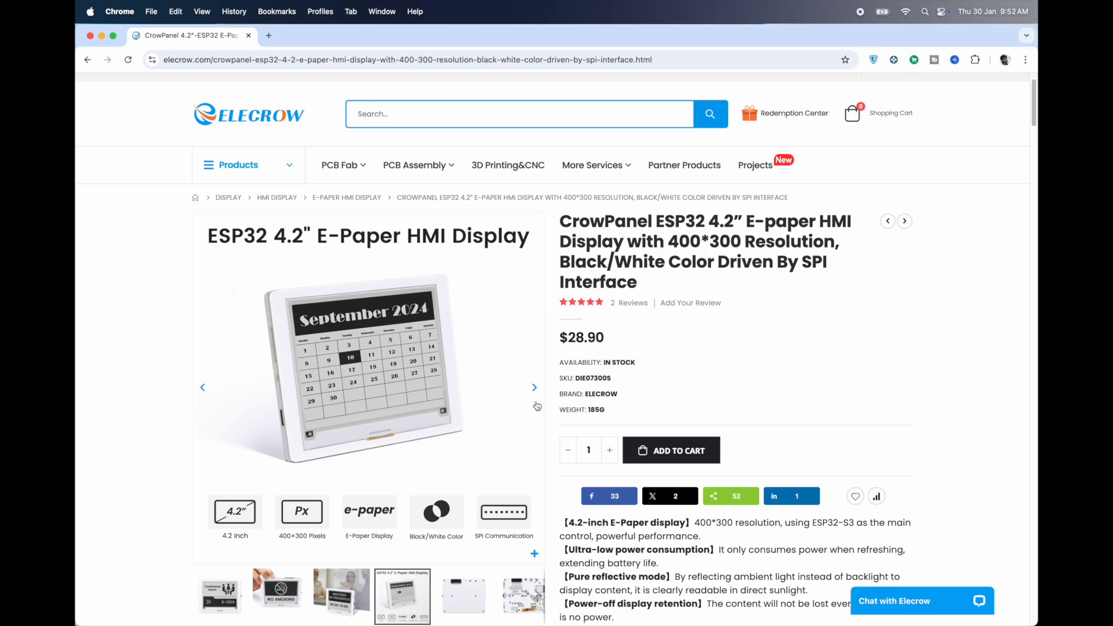
click(520, 595)
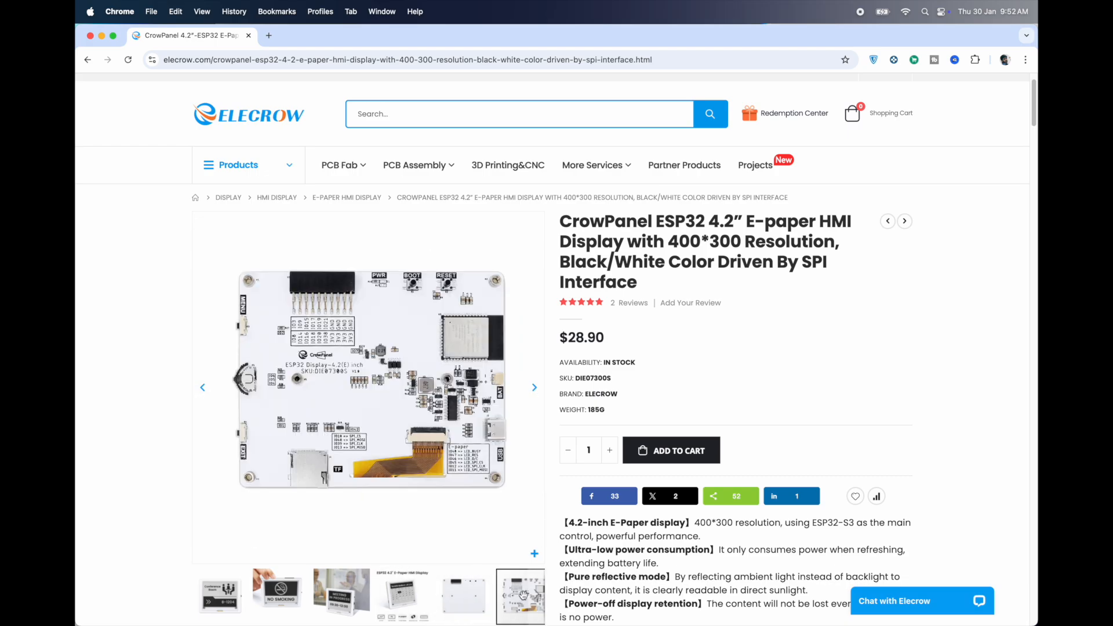
mouse_move(482, 321)
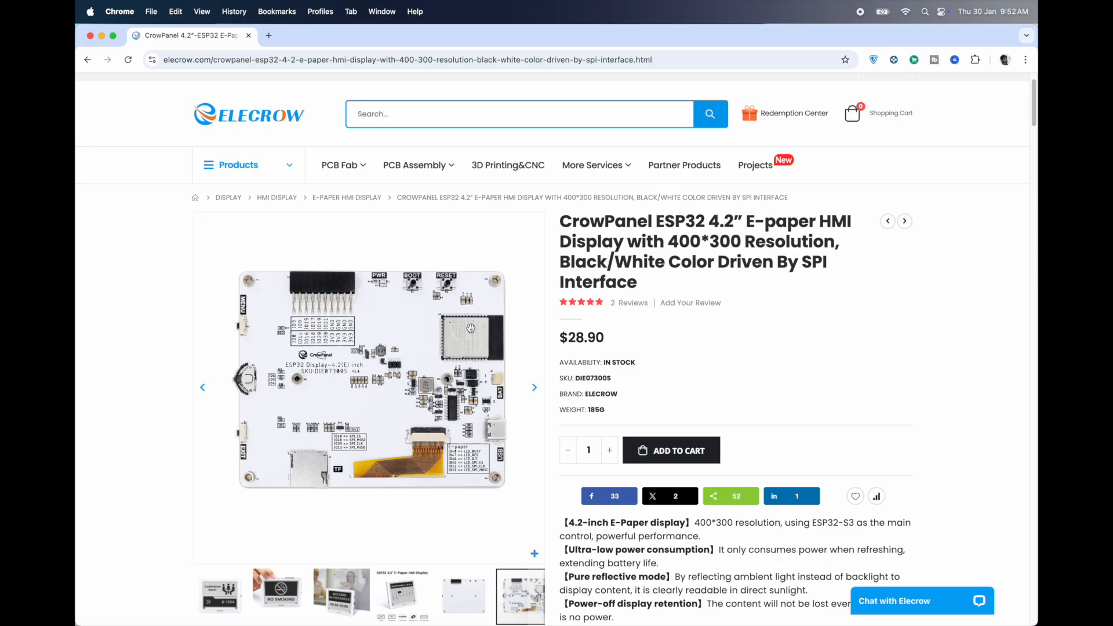
scroll(down, 3)
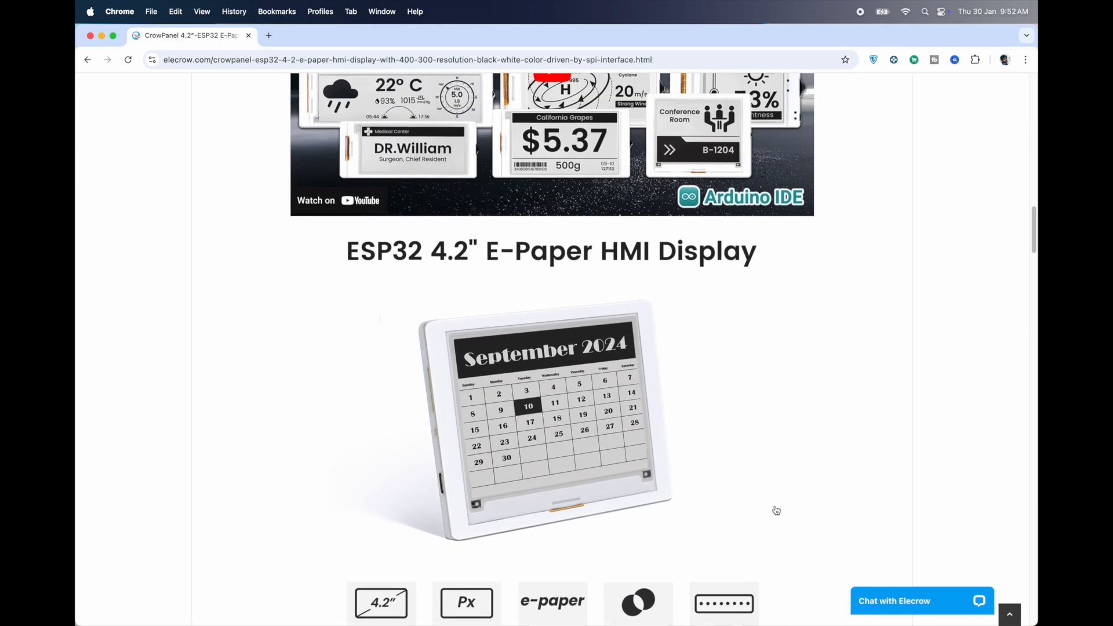
scroll(down, 3)
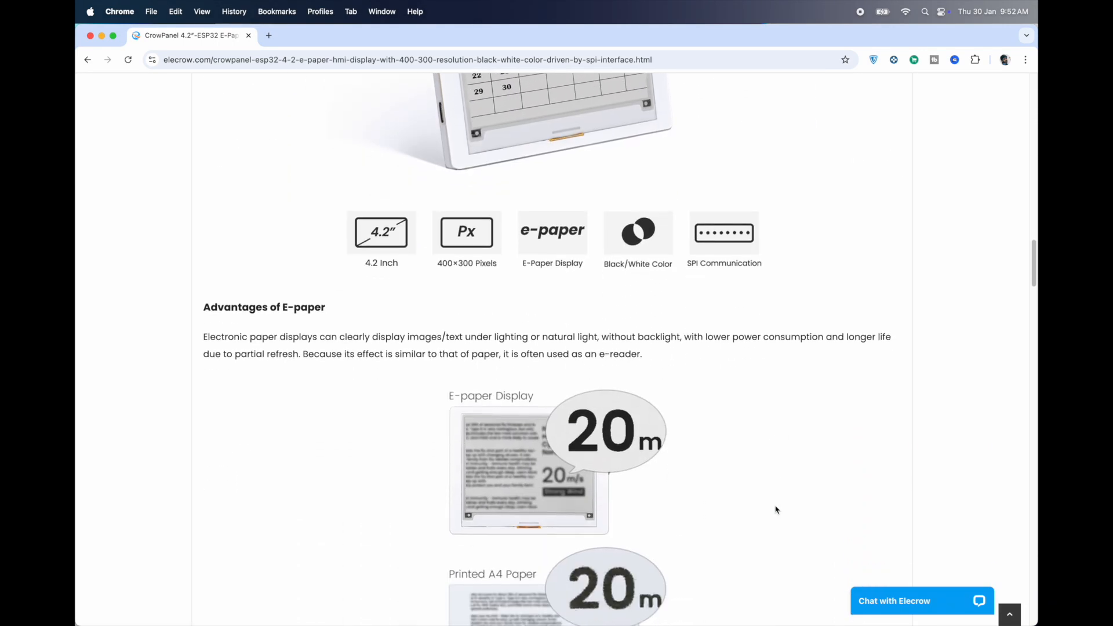
scroll(down, 3)
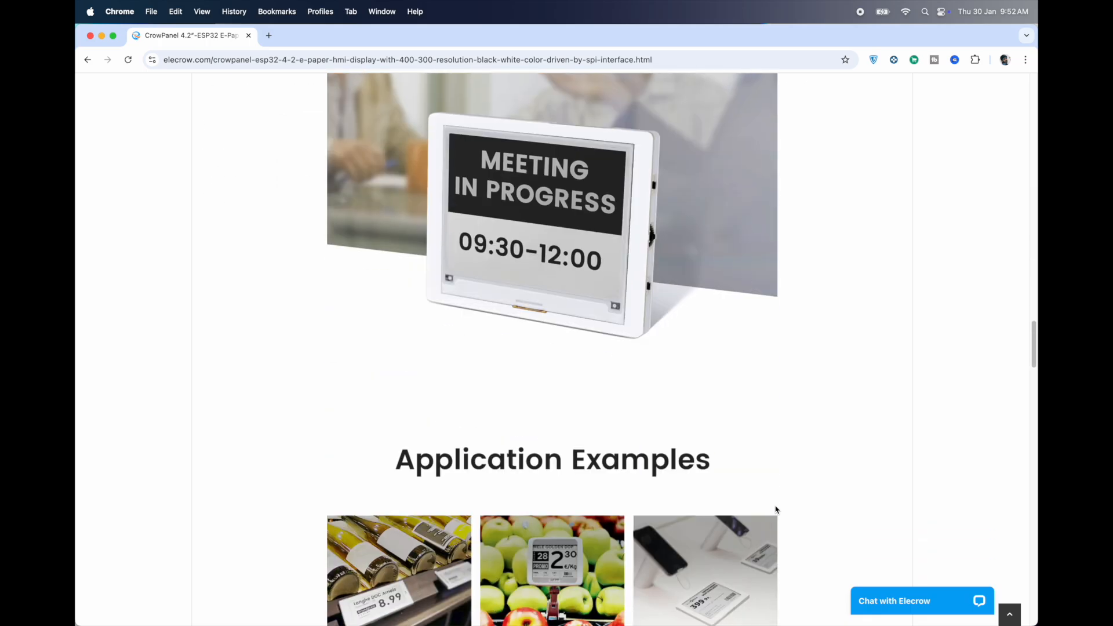
scroll(down, 3)
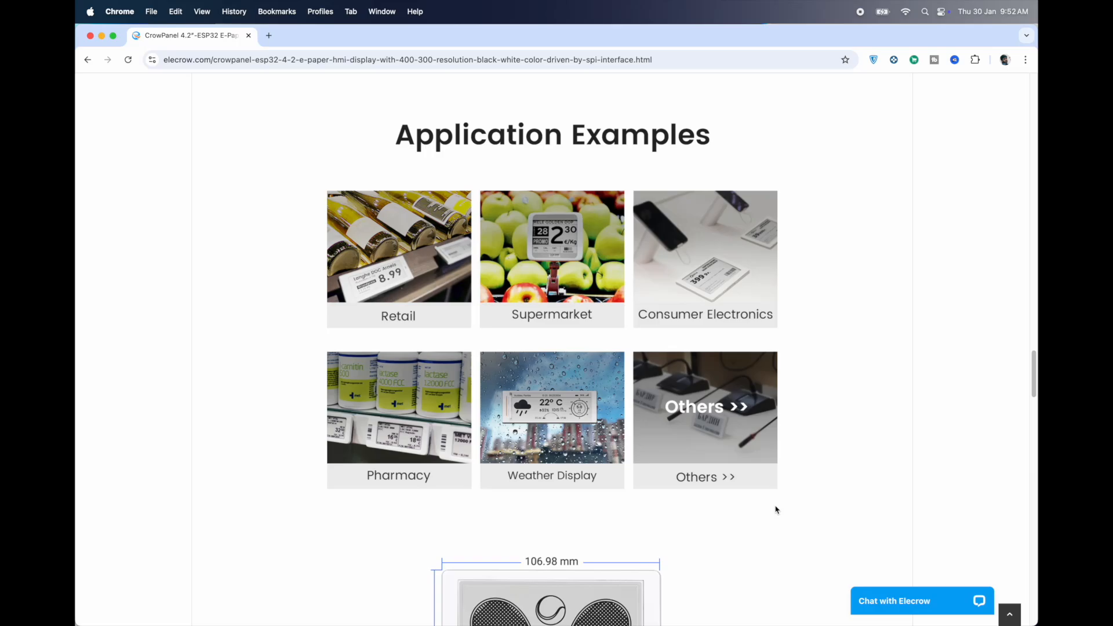
mouse_move(518, 290)
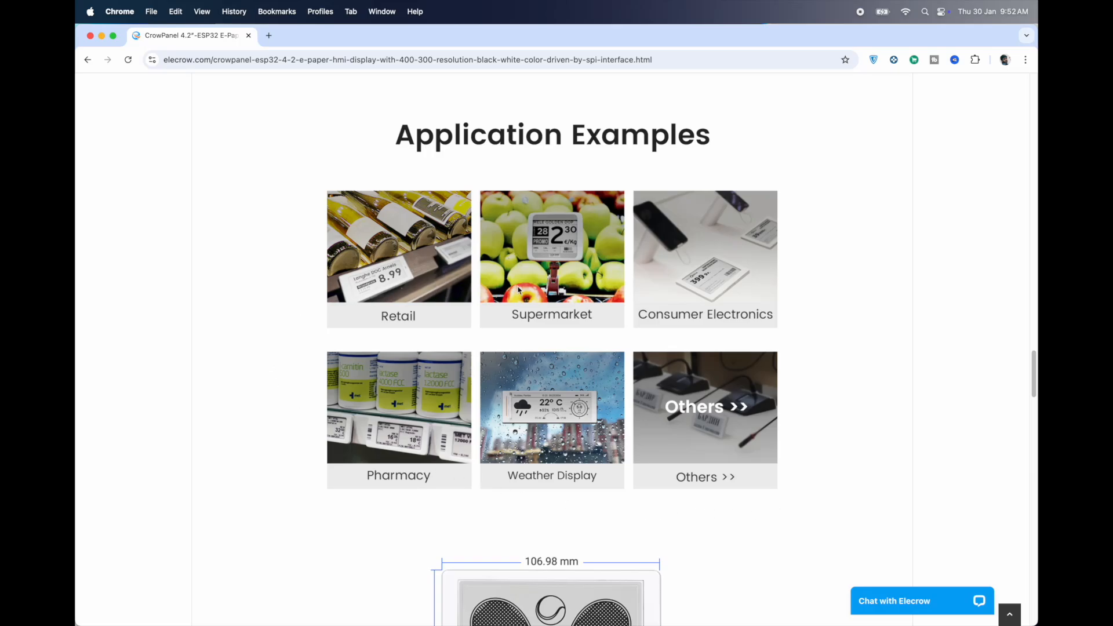
mouse_move(494, 410)
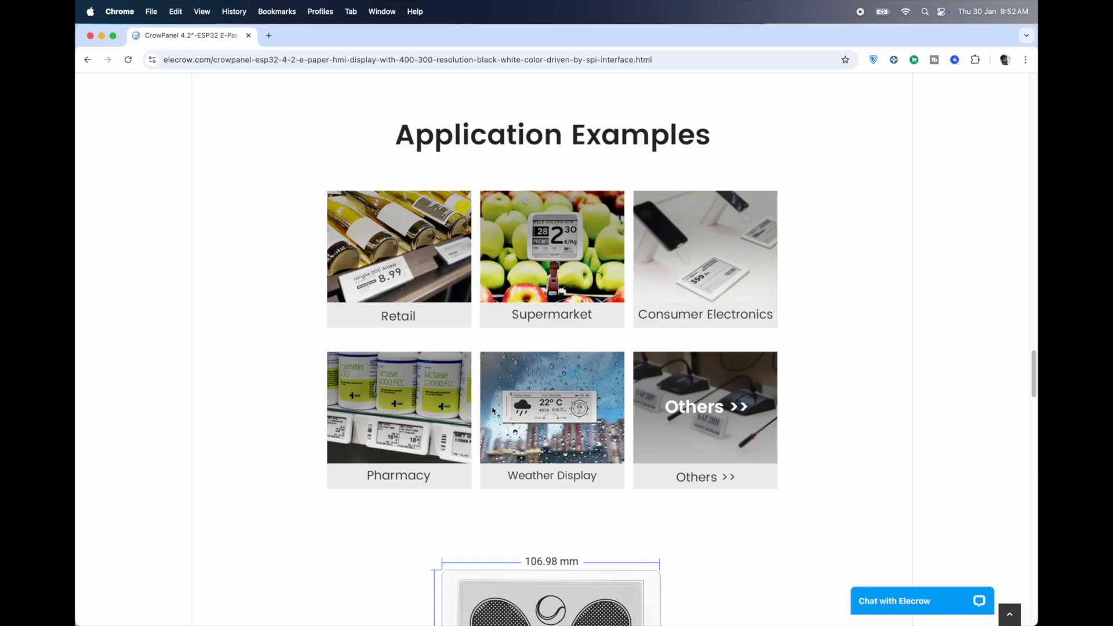
mouse_move(479, 456)
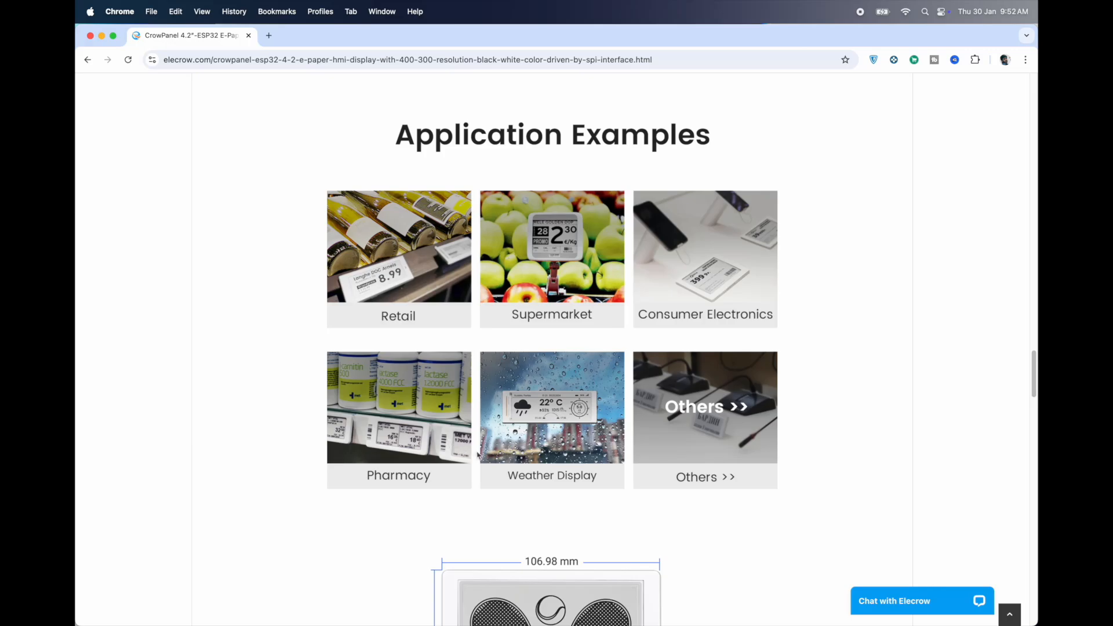